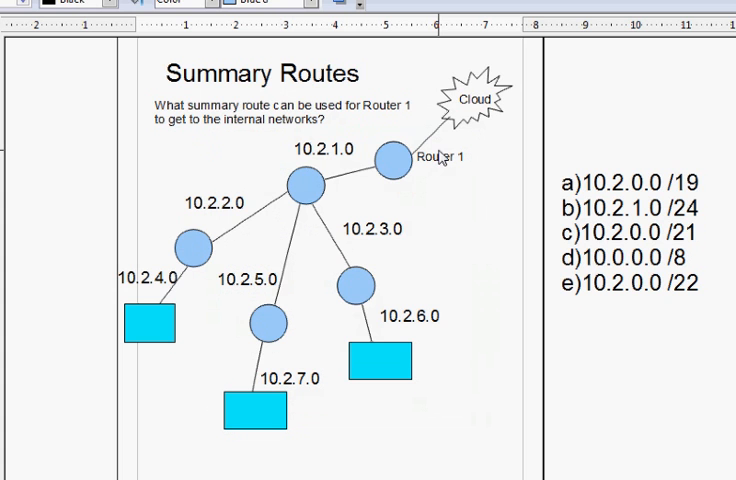
pyautogui.moveTo(362, 200)
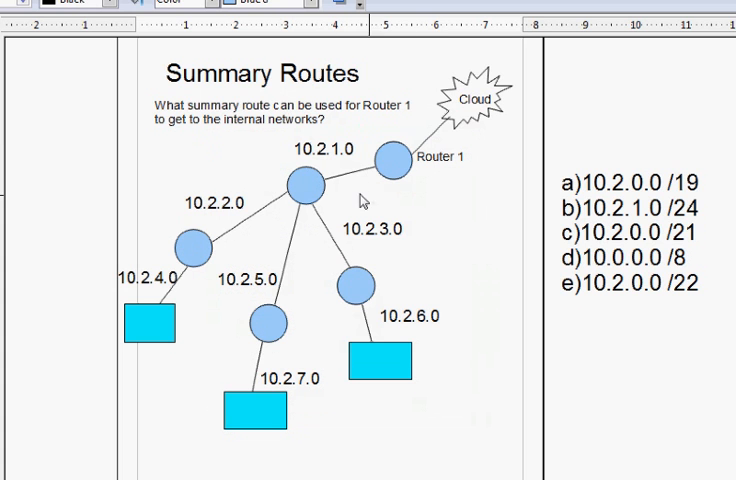
pyautogui.moveTo(392, 218)
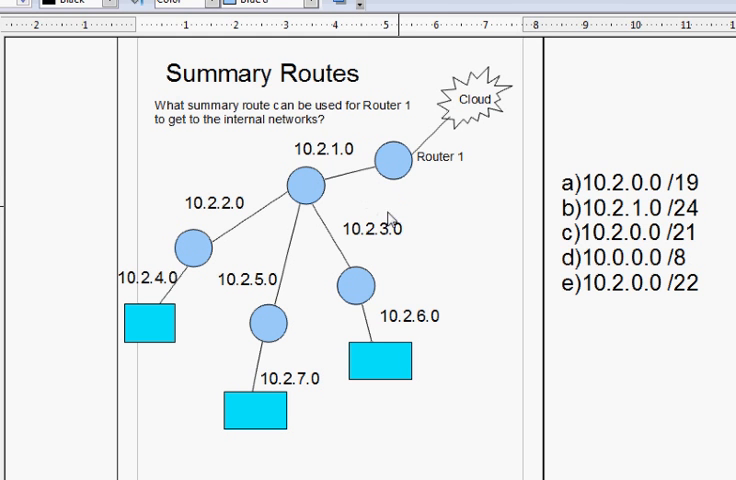
pyautogui.moveTo(328, 168)
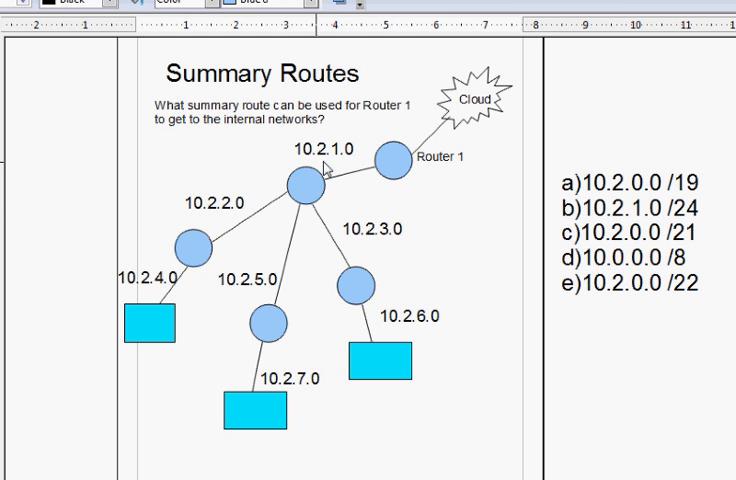
pyautogui.moveTo(228, 220)
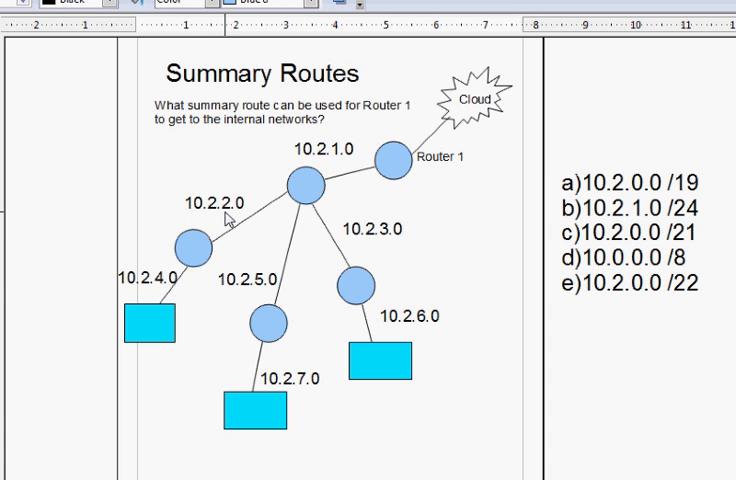
pyautogui.moveTo(188, 284)
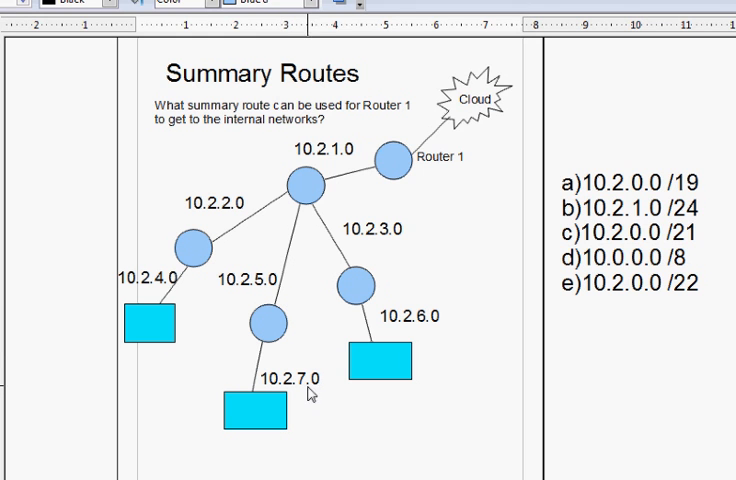
pyautogui.moveTo(328, 388)
pyautogui.write('0')
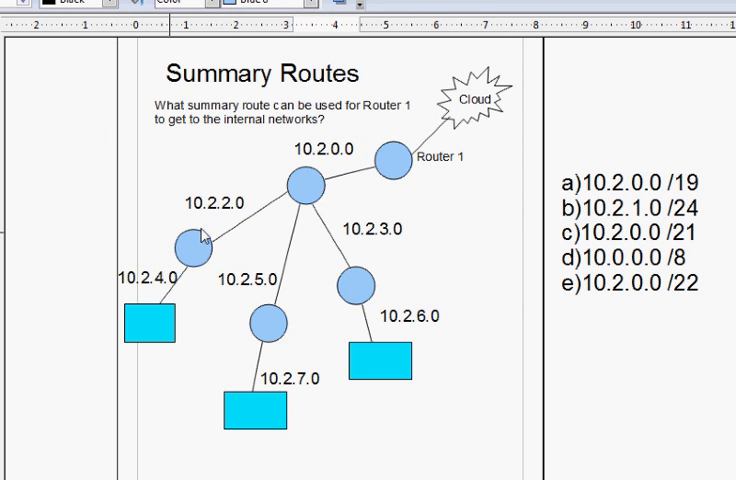
pyautogui.moveTo(258, 298)
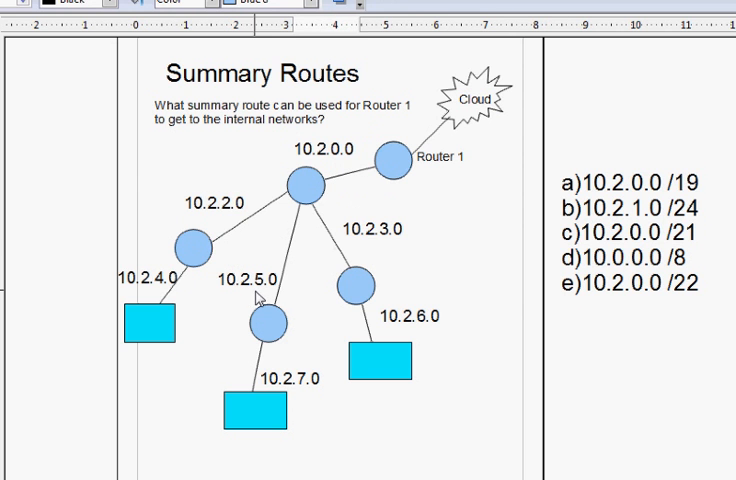
pyautogui.moveTo(328, 378)
pyautogui.write('8')
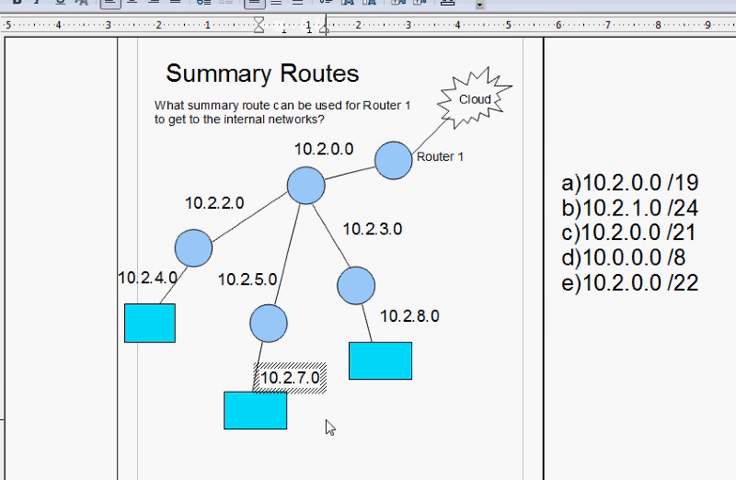
# - Revise the bottom diagram subnet label from 10.2.7.0 to 10.2.12.0
pyautogui.click(300, 376)
pyautogui.write('12')
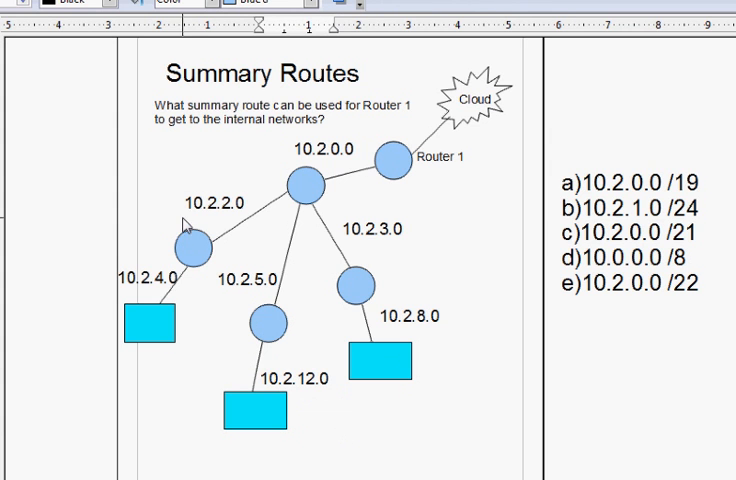
pyautogui.moveTo(300, 272)
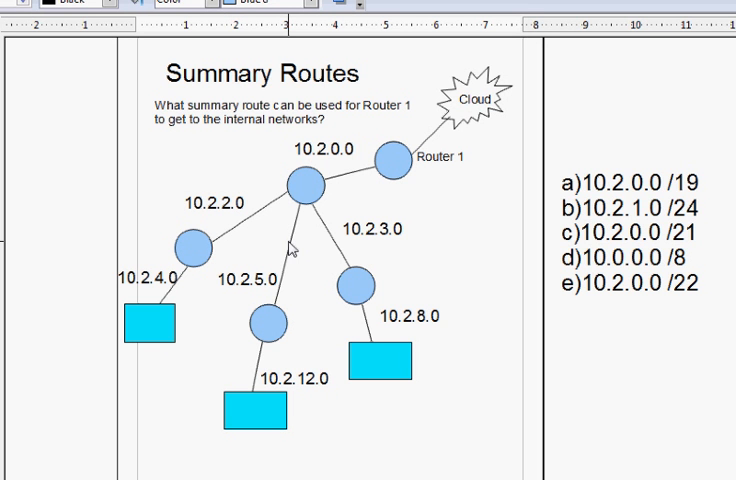
pyautogui.moveTo(352, 308)
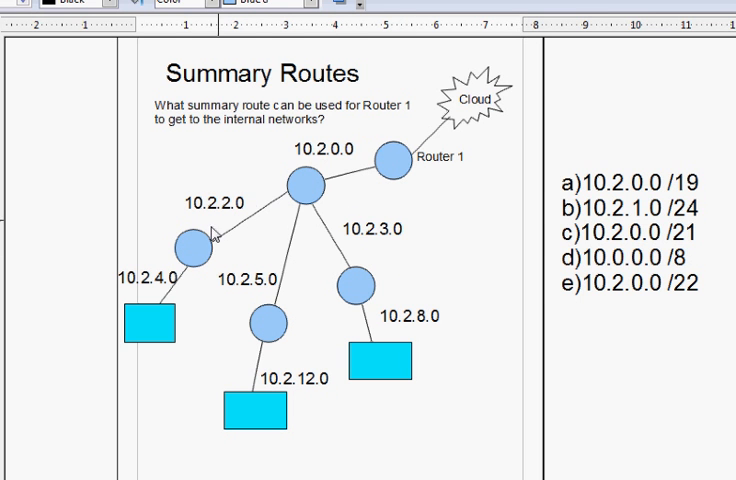
pyautogui.moveTo(330, 400)
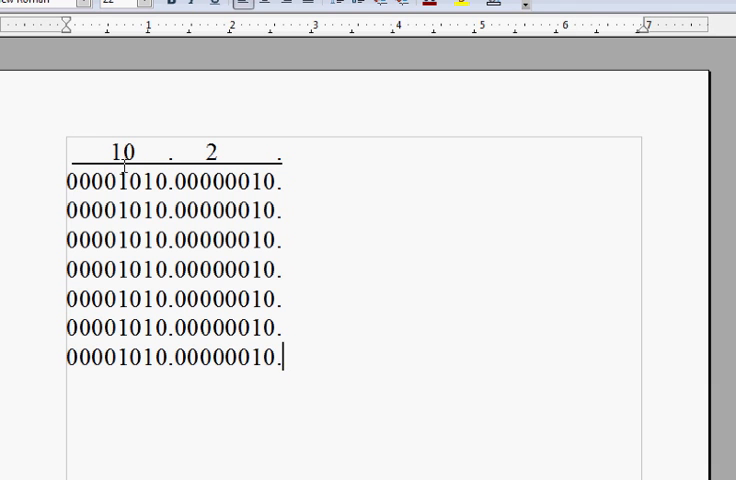
# - Extend the first binary row with octets 00000000.00000000 and add the decimal label . 0 . 0
pyautogui.moveTo(76, 182); pyautogui.dragTo(160, 182)
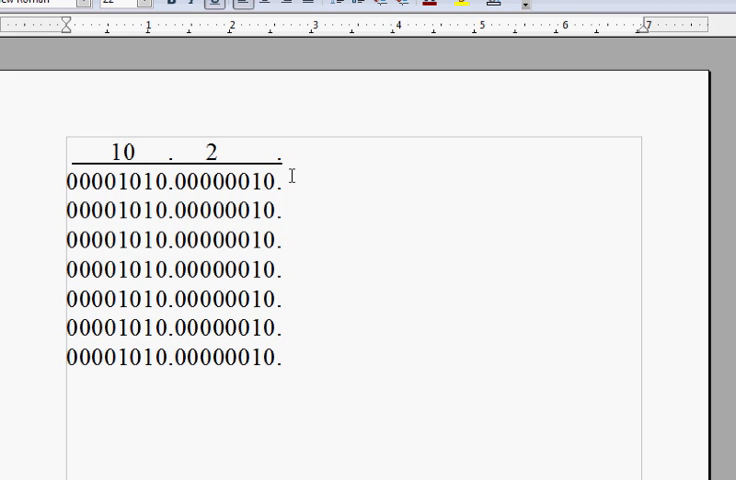
pyautogui.write('0')
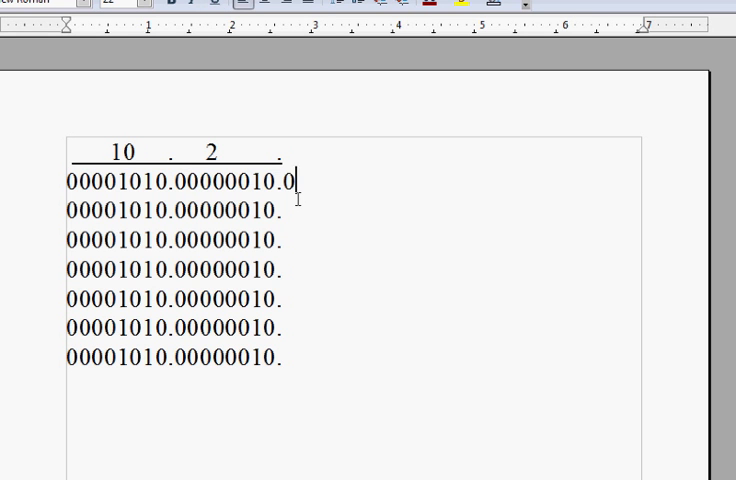
pyautogui.write('0000000.')
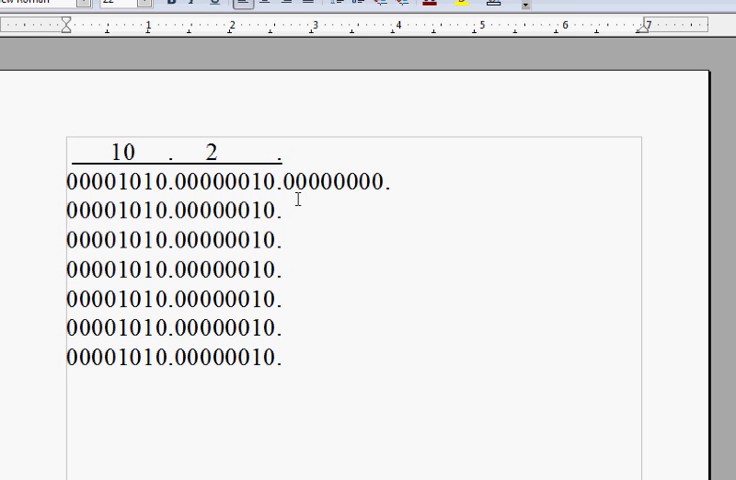
pyautogui.write('0000000')
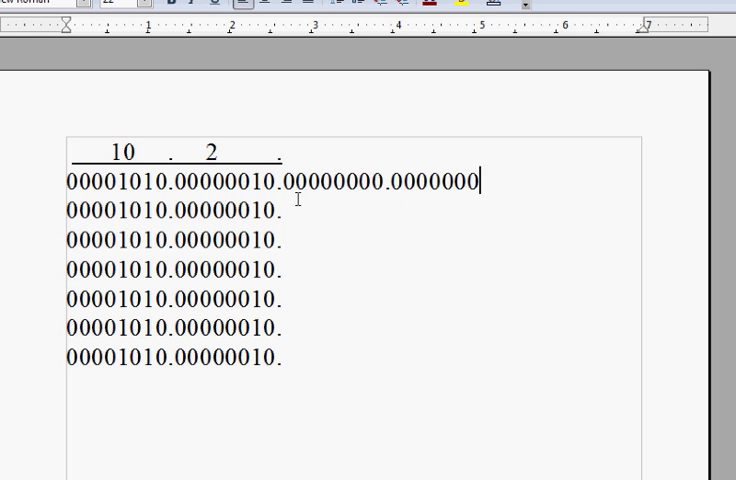
pyautogui.write('0')
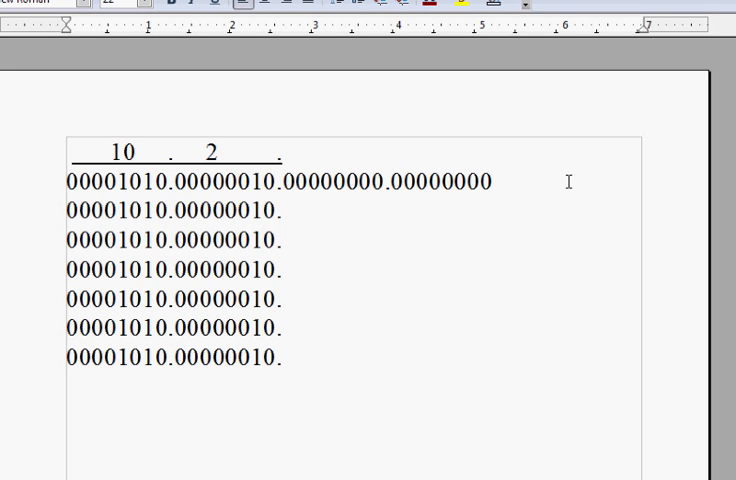
pyautogui.write('. 0')
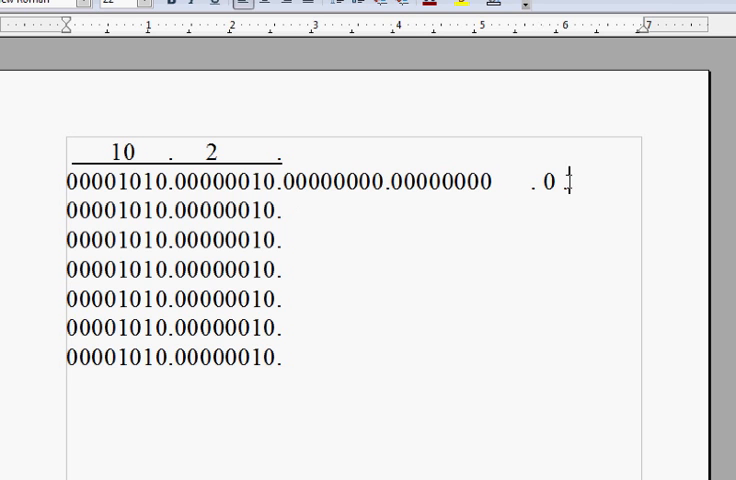
pyautogui.write('. 0')
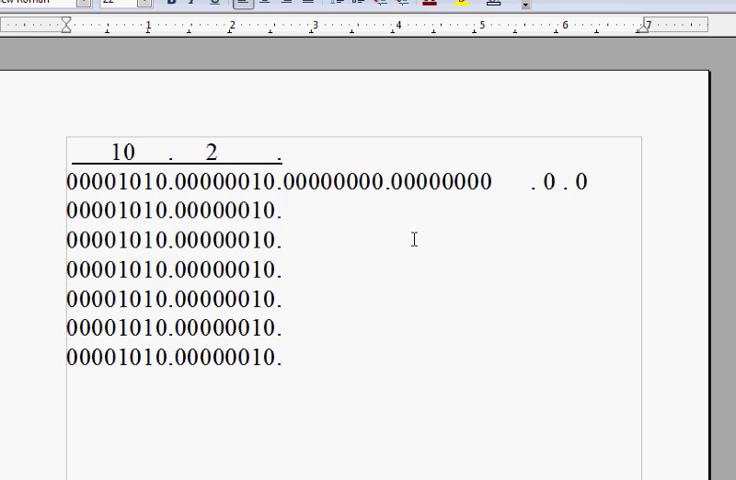
pyautogui.moveTo(564, 164)
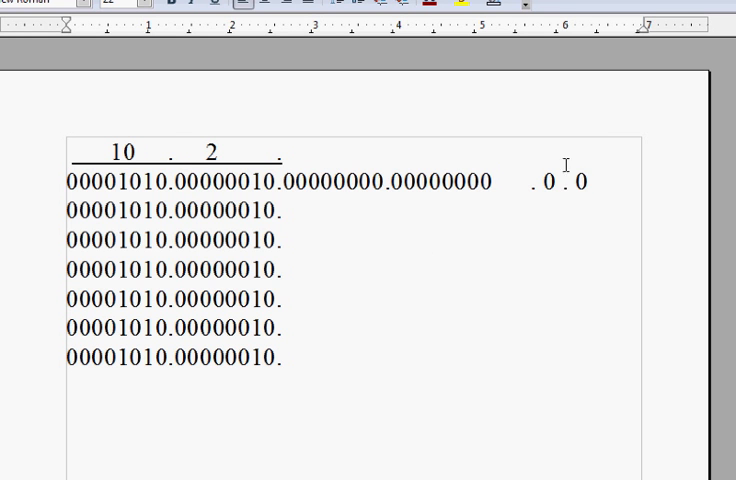
pyautogui.moveTo(328, 246)
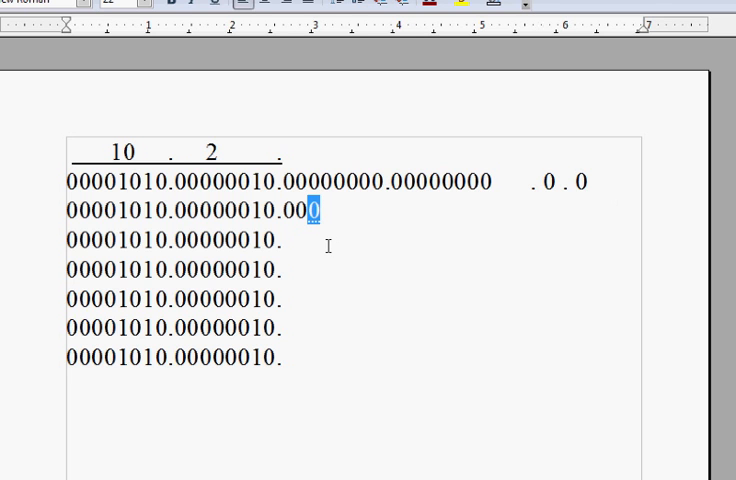
# - Enter the binary third octets 00000010, 00000011 and 00000100 for rows two to four
pyautogui.write('0000')
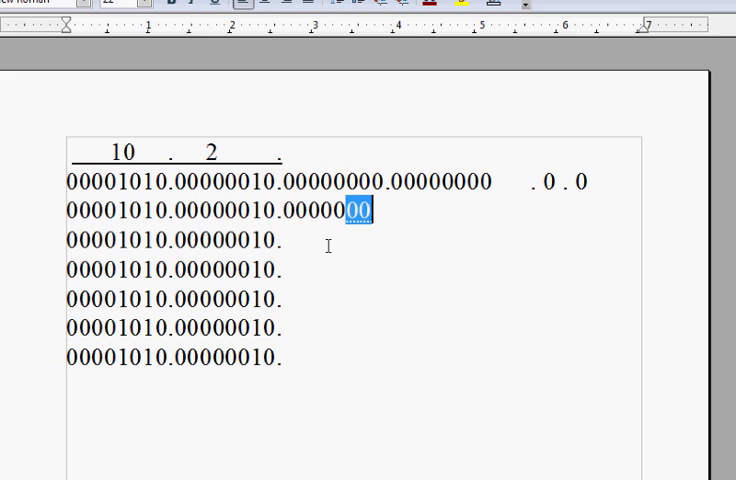
pyautogui.press('Delete')
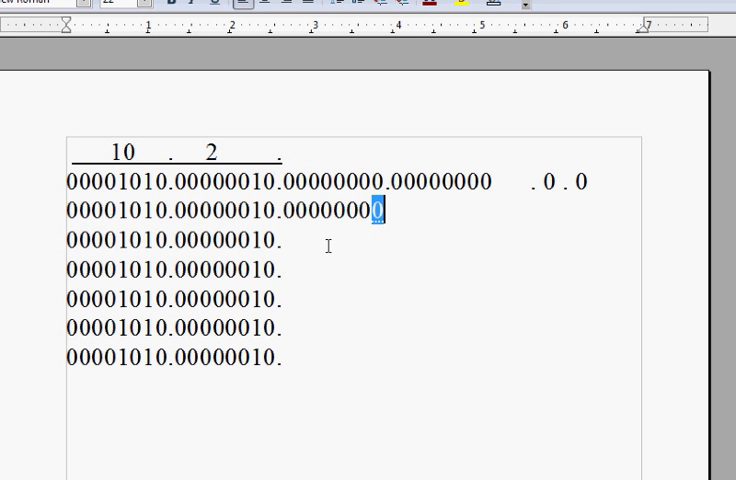
pyautogui.write('2')
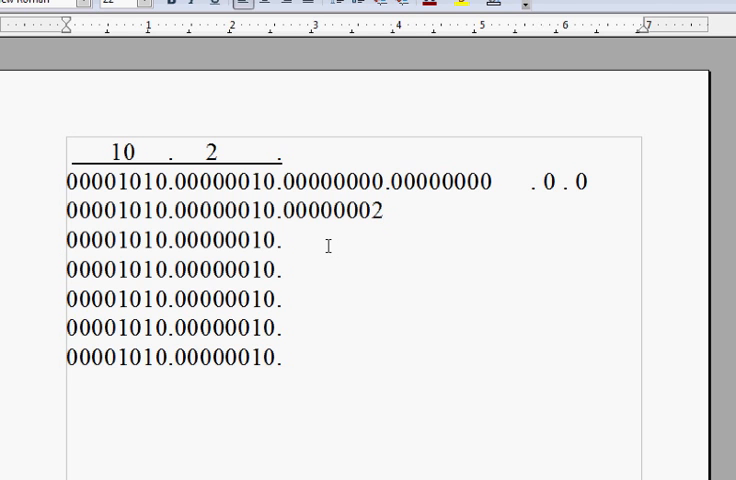
pyautogui.press('BackSpace')
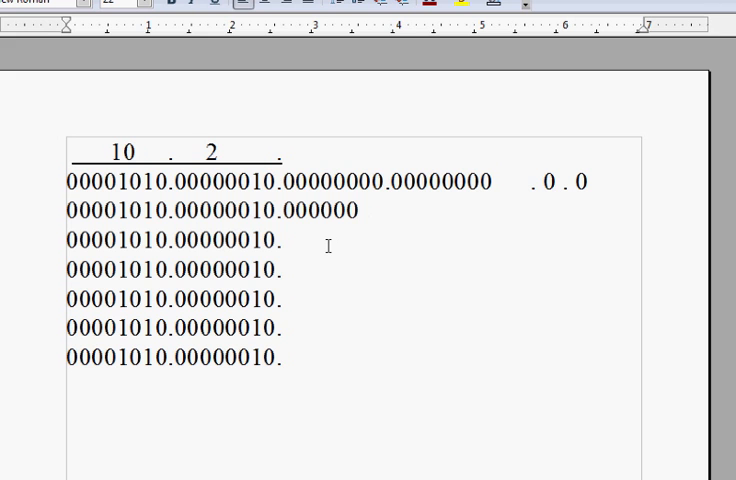
pyautogui.write('20')
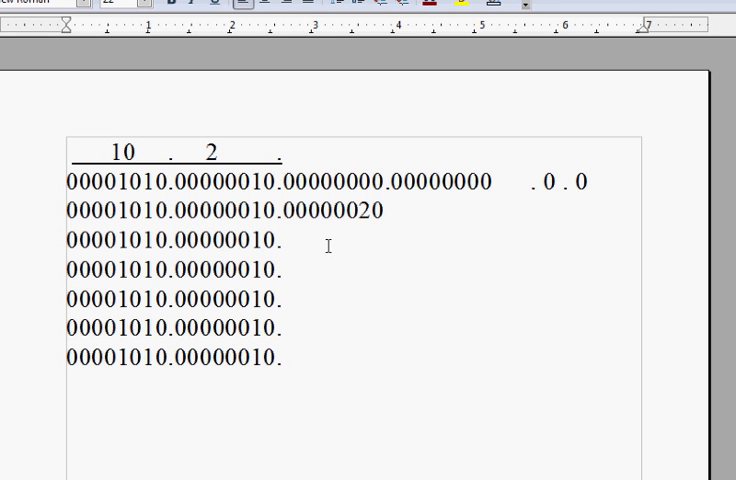
pyautogui.write('1')
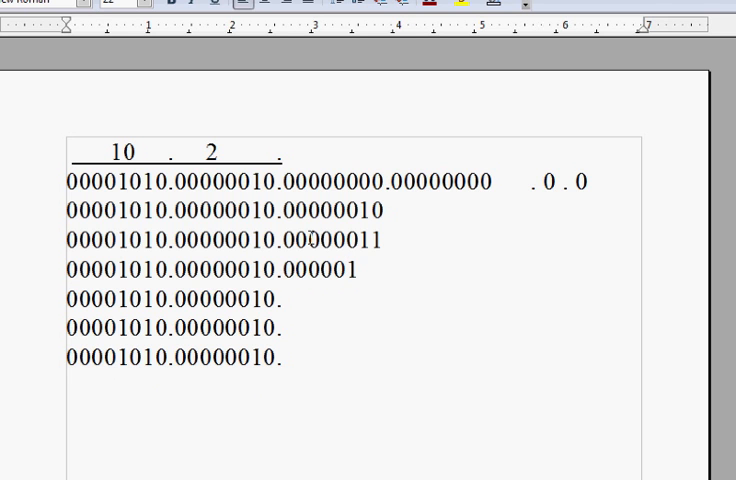
pyautogui.write('00')
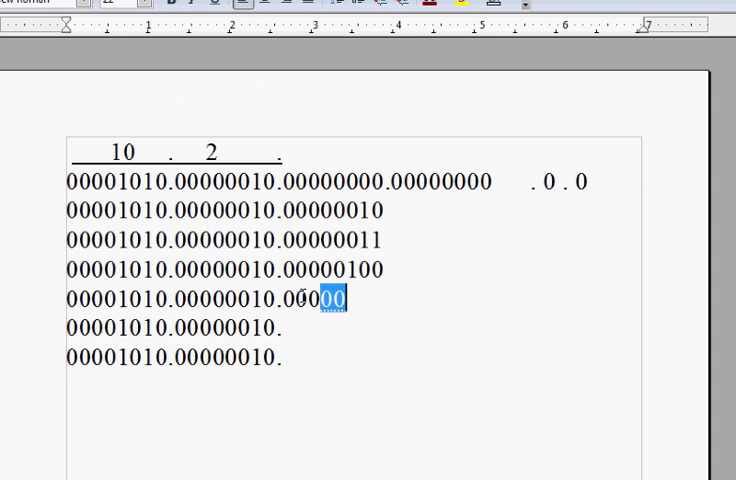
# - Enter the binary third octets 00000101, 00001000 and 00001100 for rows five to seven
pyautogui.write('10')
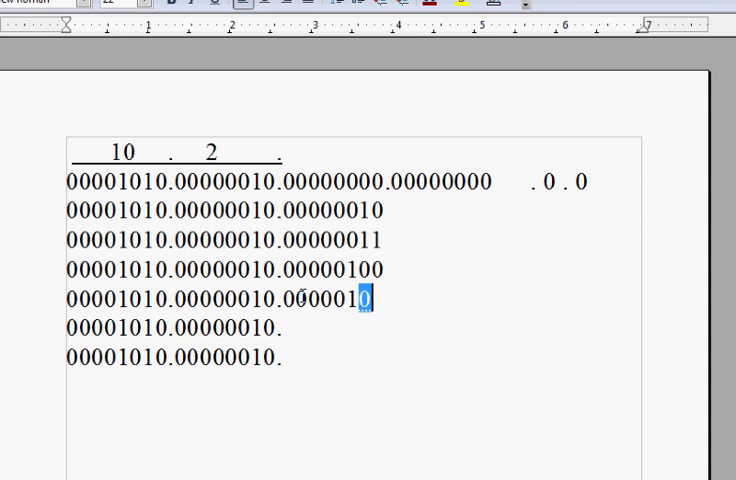
pyautogui.write('1')
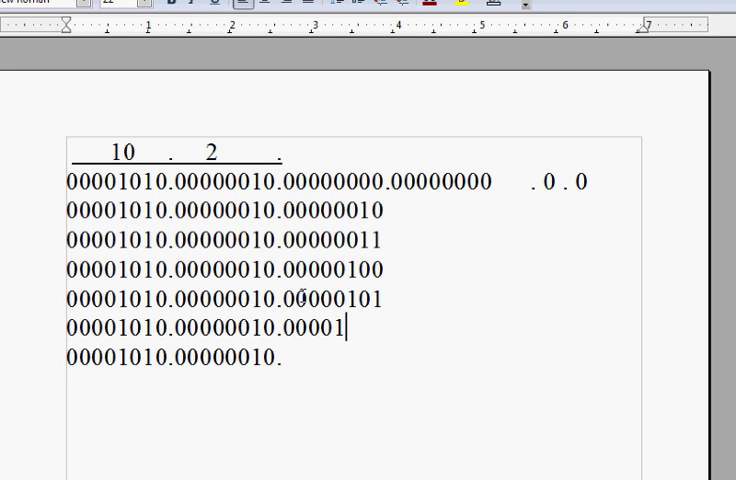
pyautogui.write('000')
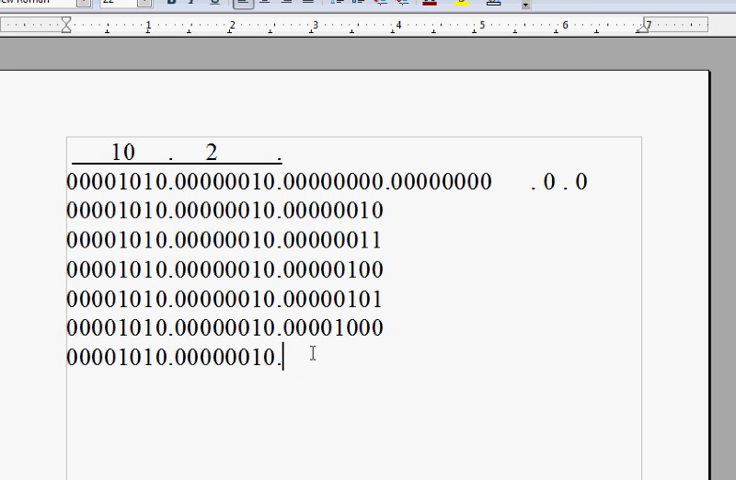
pyautogui.write('00000')
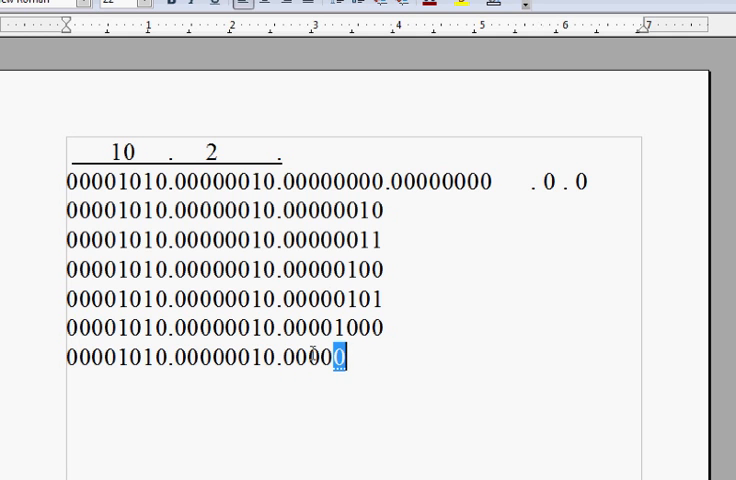
pyautogui.write('1100')
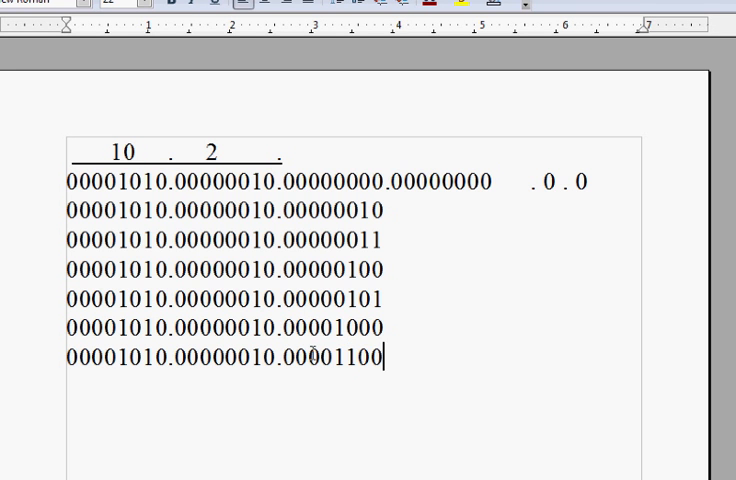
pyautogui.write('.')
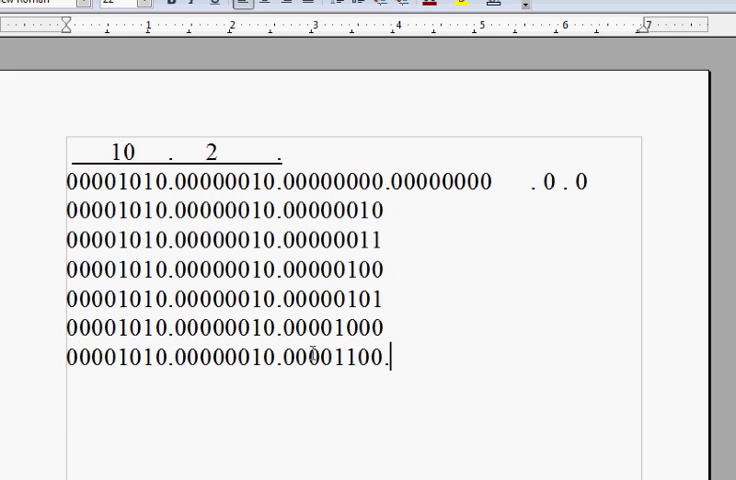
pyautogui.moveTo(448, 218)
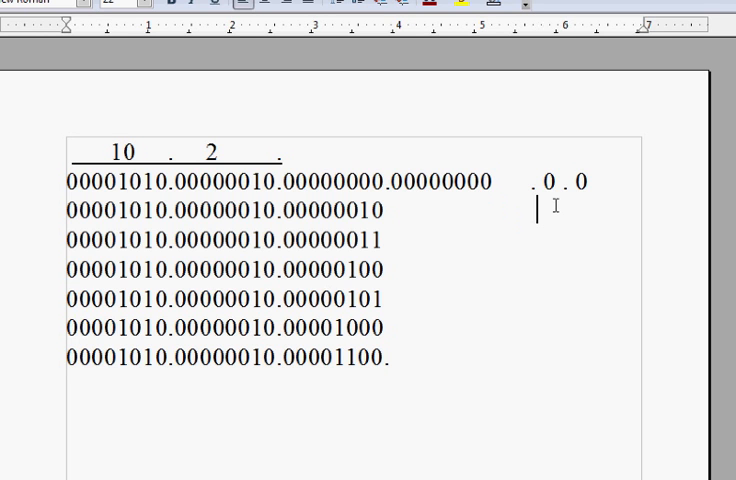
# - Add decimal labels 2.0, 3.0, 4.0, 5.0, 8.0 and 12.0 beside the binary rows
pyautogui.write('.')
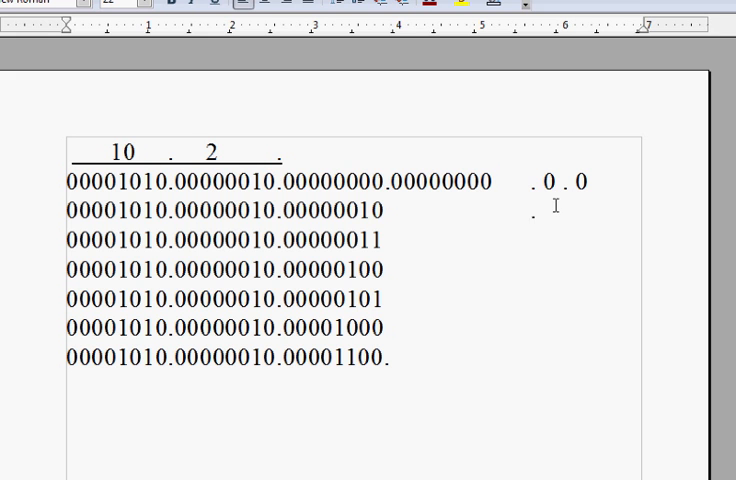
pyautogui.write('2.')
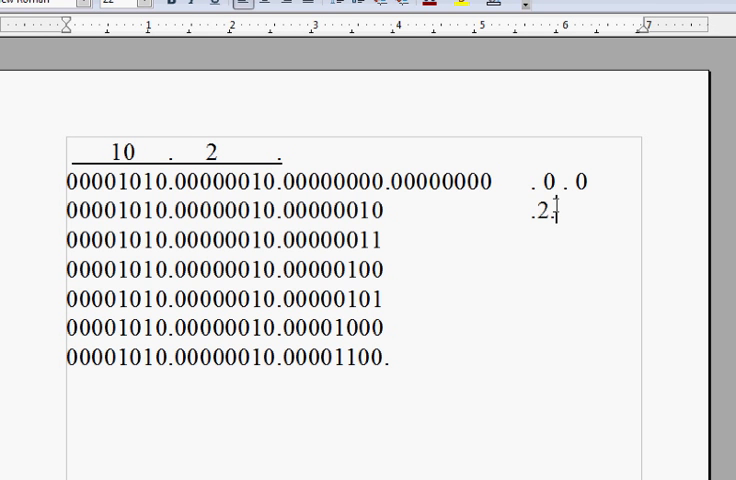
pyautogui.write('0')
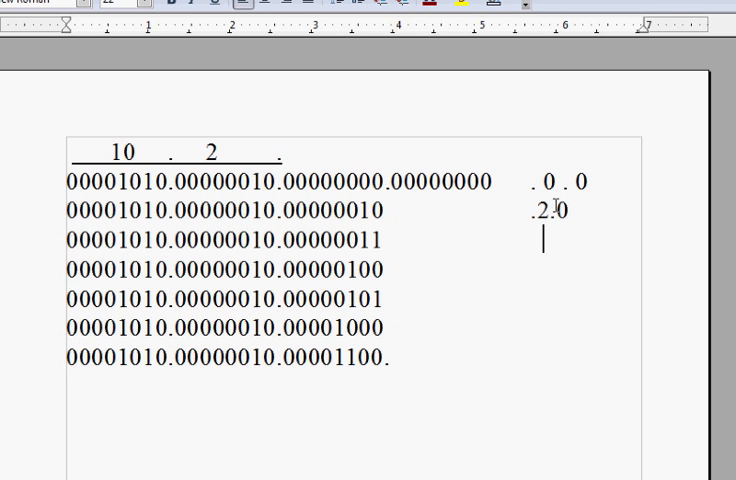
pyautogui.write('3.0')
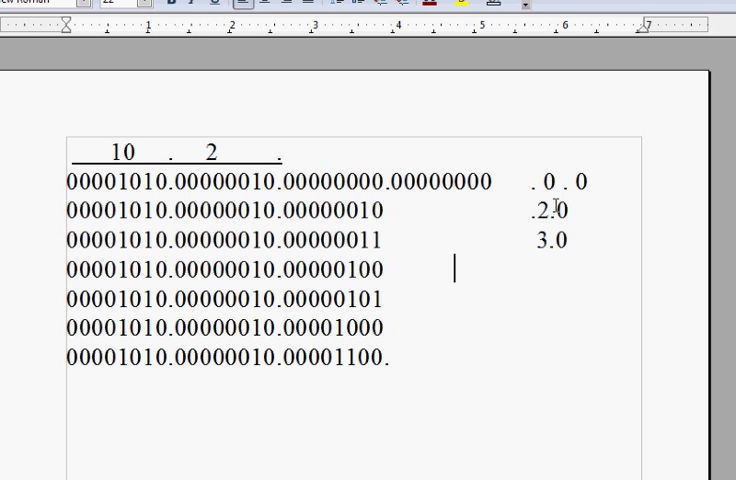
pyautogui.write('4.0')
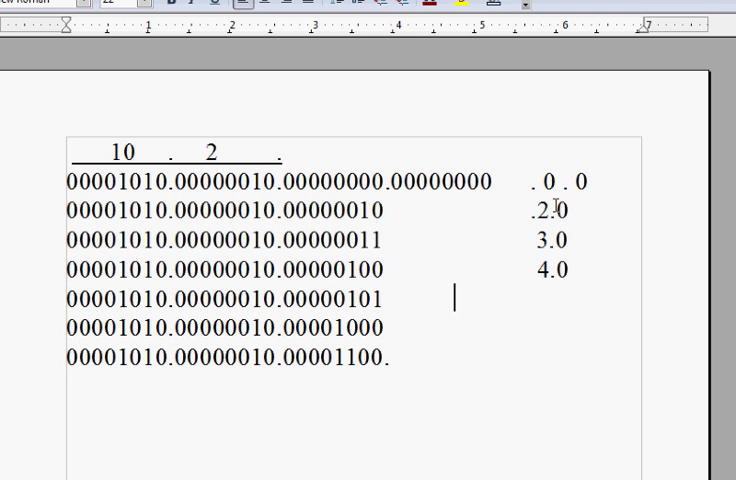
pyautogui.write('5.0')
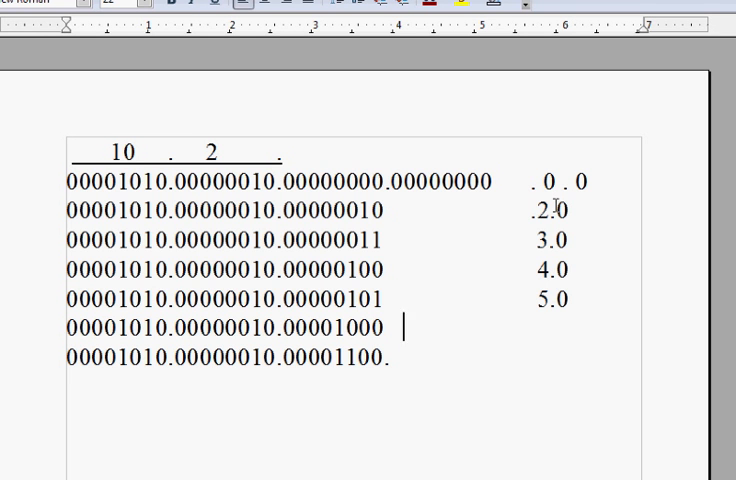
pyautogui.write('8.0')
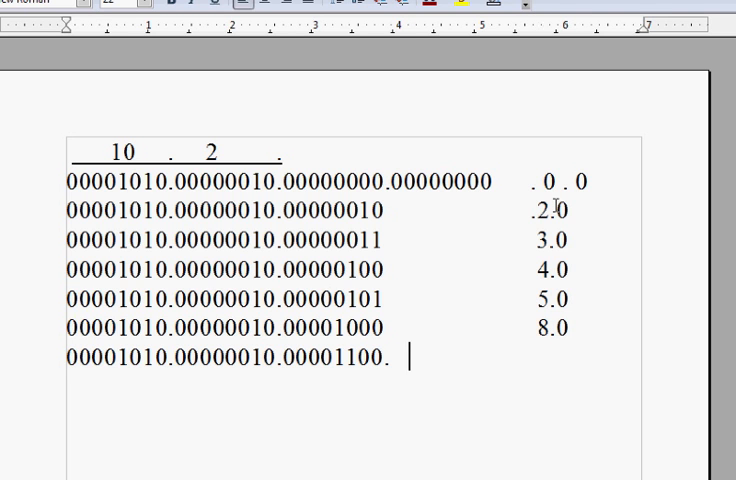
pyautogui.write('12')
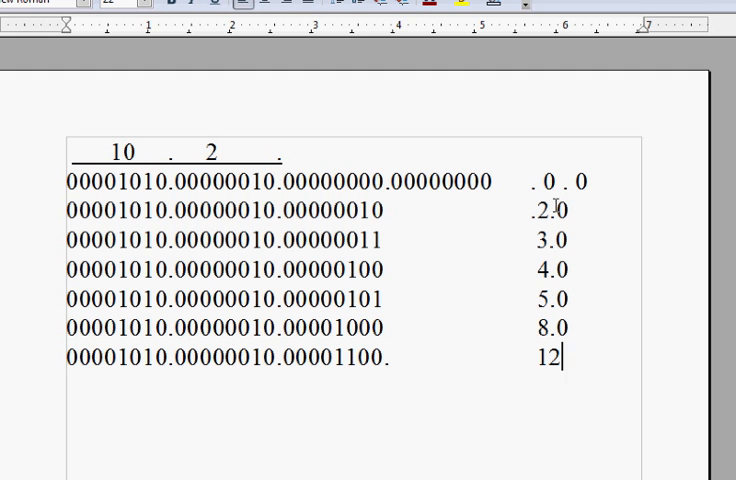
pyautogui.write('0')
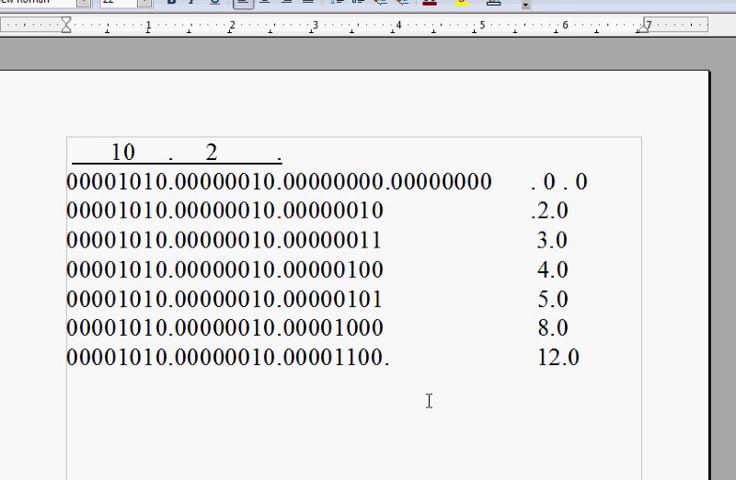
# - Append a fourth octet of eight zeros to the last binary row
pyautogui.write('00000')
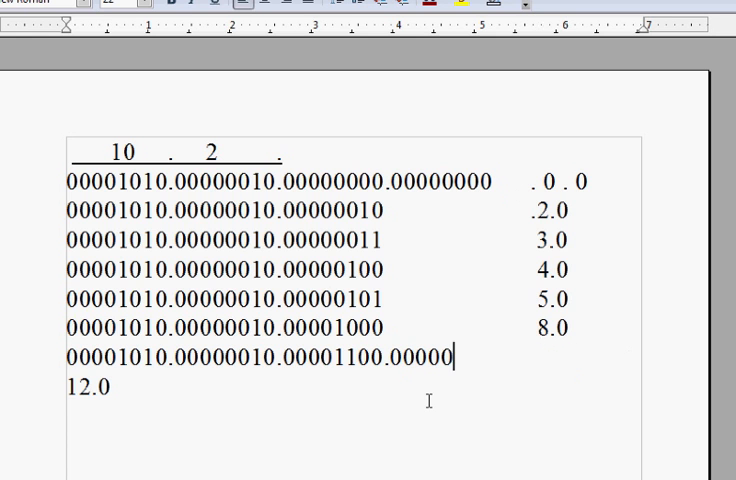
pyautogui.write('000 2.0')
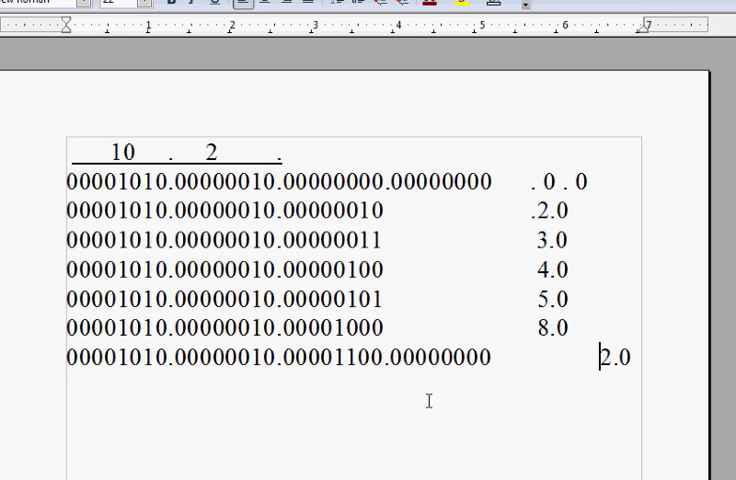
pyautogui.press('Backspace')
pyautogui.write('1')
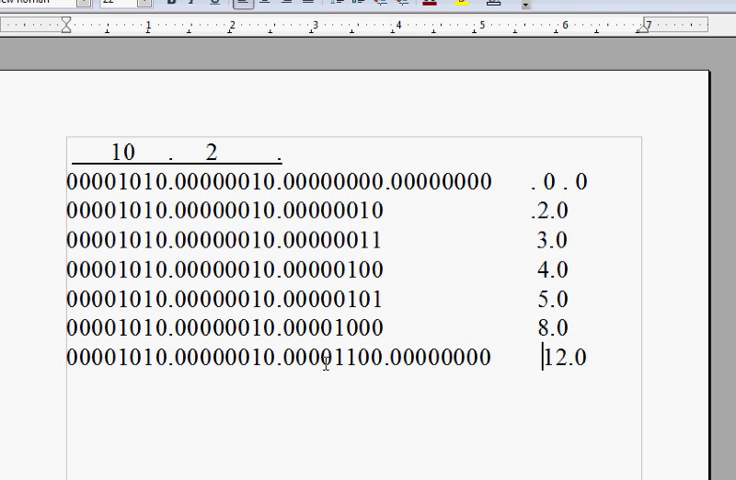
pyautogui.moveTo(484, 196)
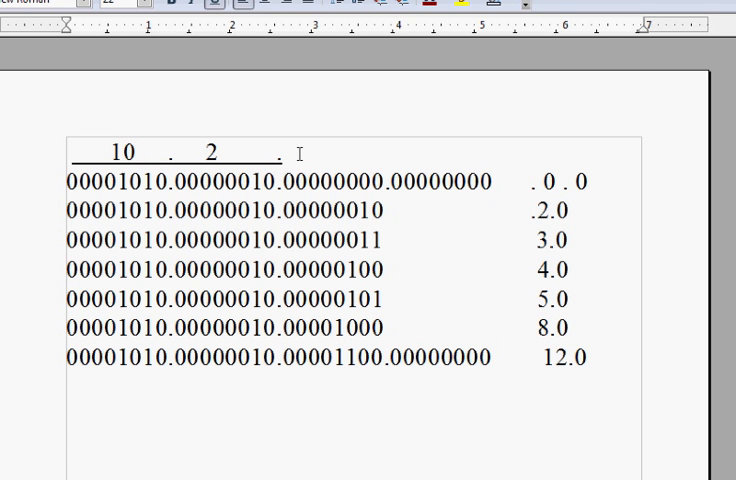
# - Complete the heading as 10 . 2 . 0 . 0 /20 above the binary list
pyautogui.write('0 .')
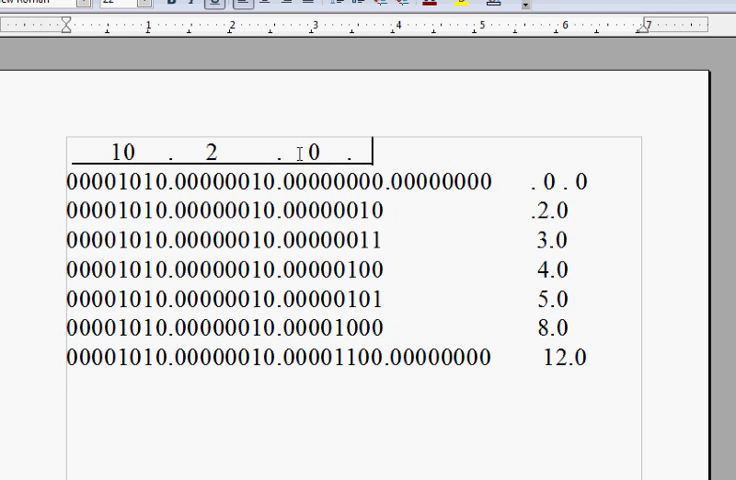
pyautogui.write('0')
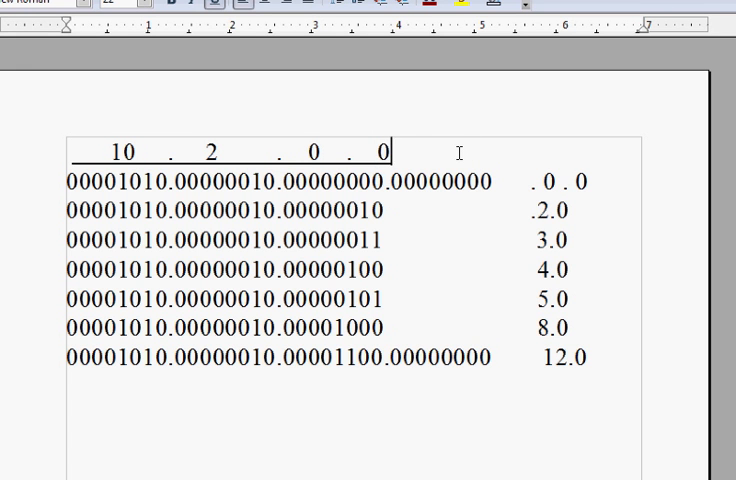
pyautogui.write('/')
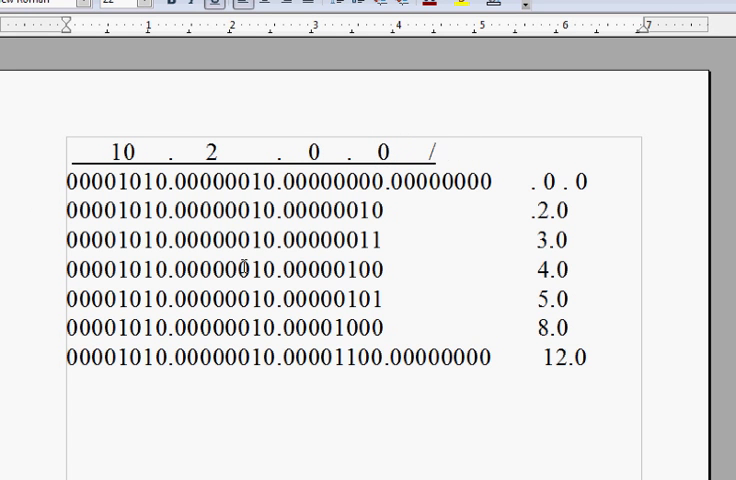
pyautogui.moveTo(160, 230)
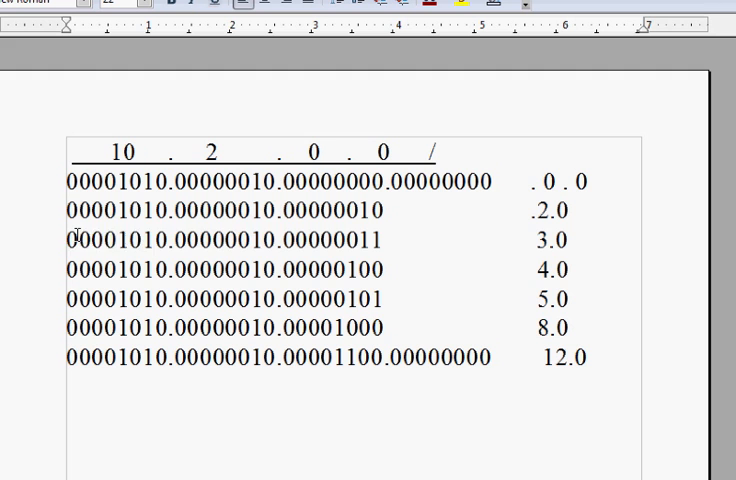
pyautogui.moveTo(72, 240); pyautogui.dragTo(280, 240)
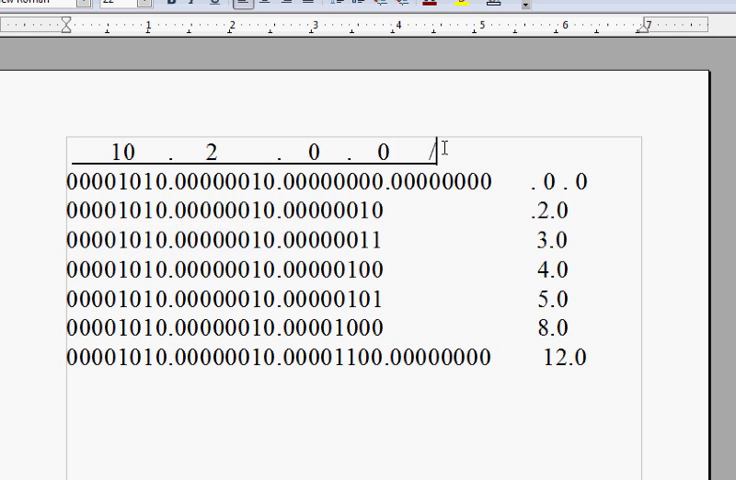
pyautogui.write('20')
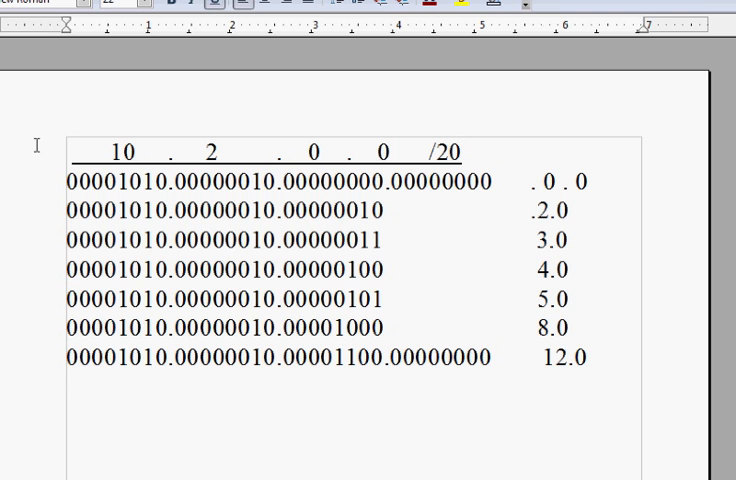
pyautogui.click(464, 152)
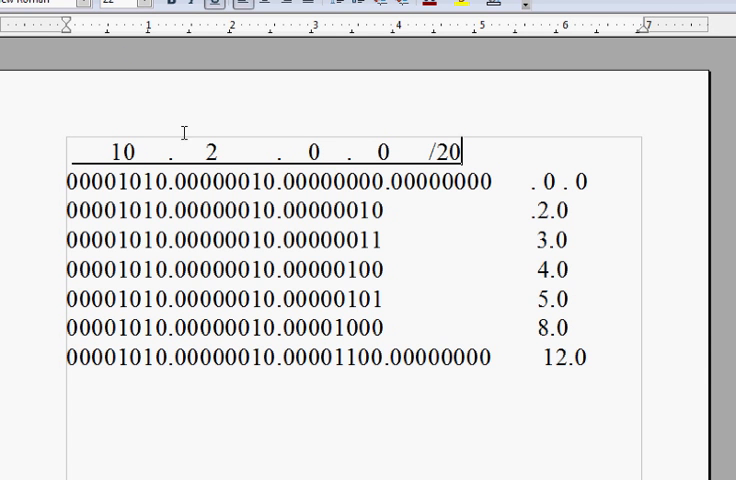
pyautogui.moveTo(324, 360)
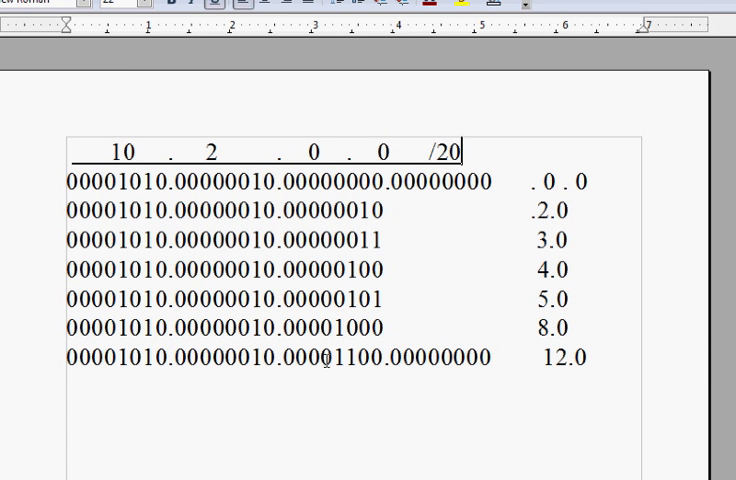
pyautogui.click(318, 358)
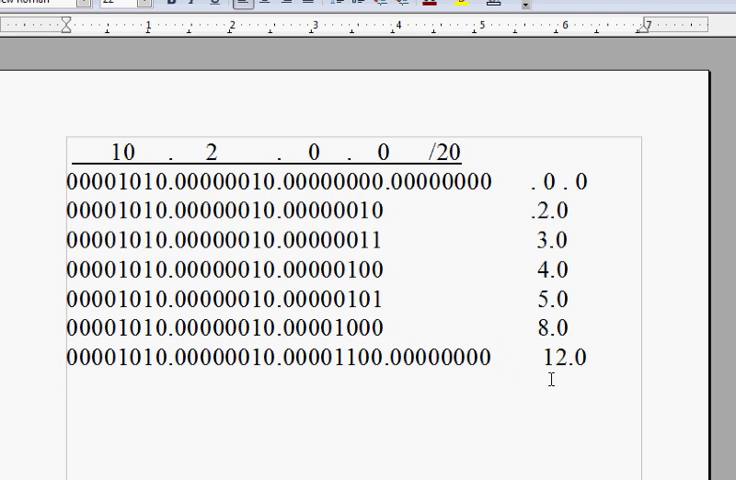
# - Begin a new line beneath the binary list with a 0
pyautogui.write('0')
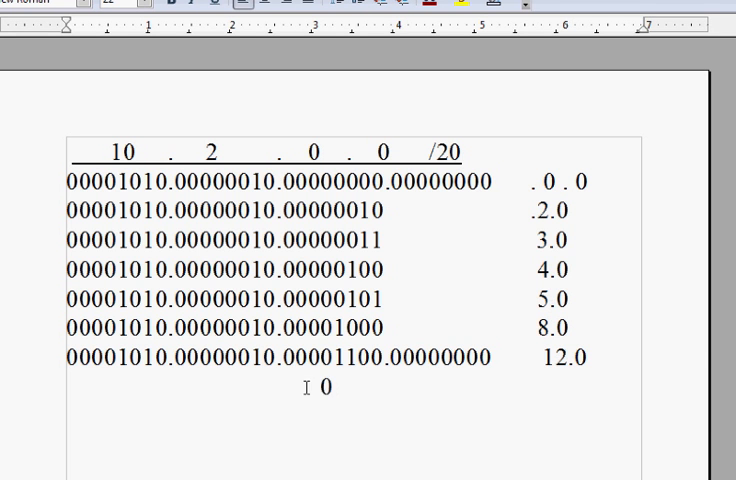
pyautogui.moveTo(322, 200)
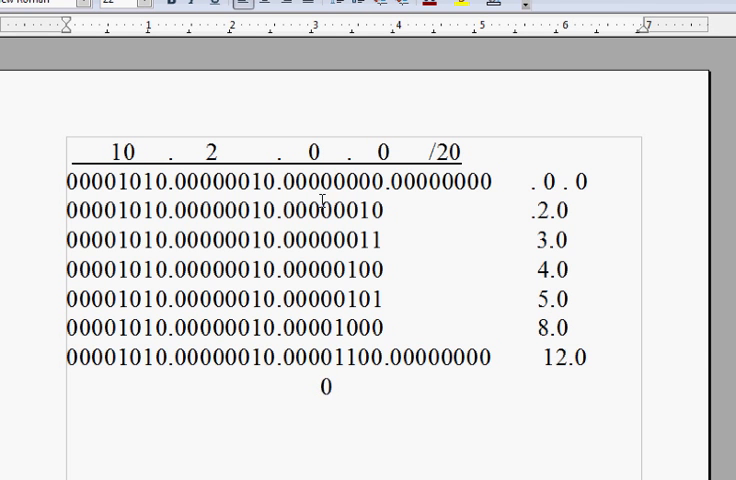